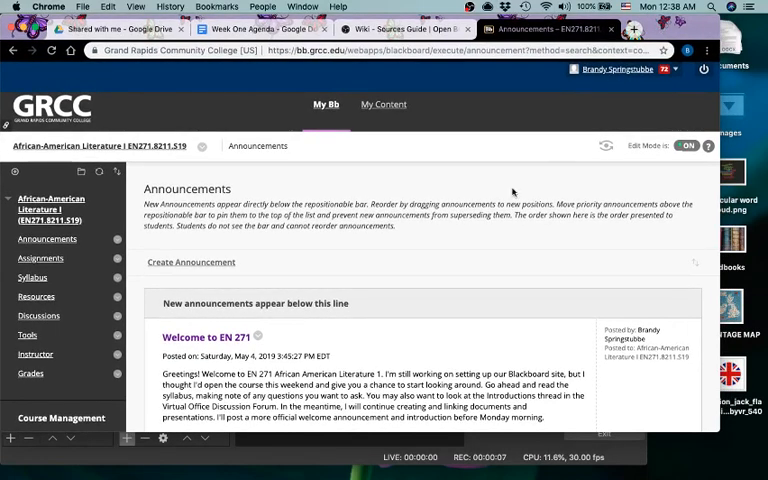
pyautogui.moveTo(438, 246)
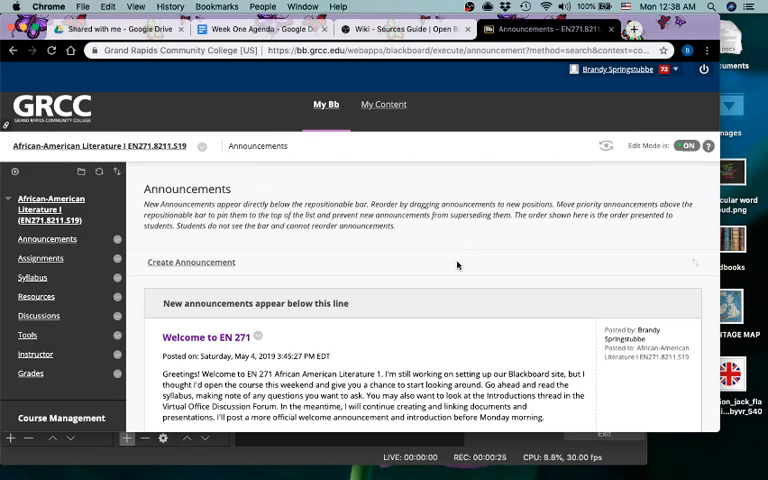
pyautogui.moveTo(439, 261)
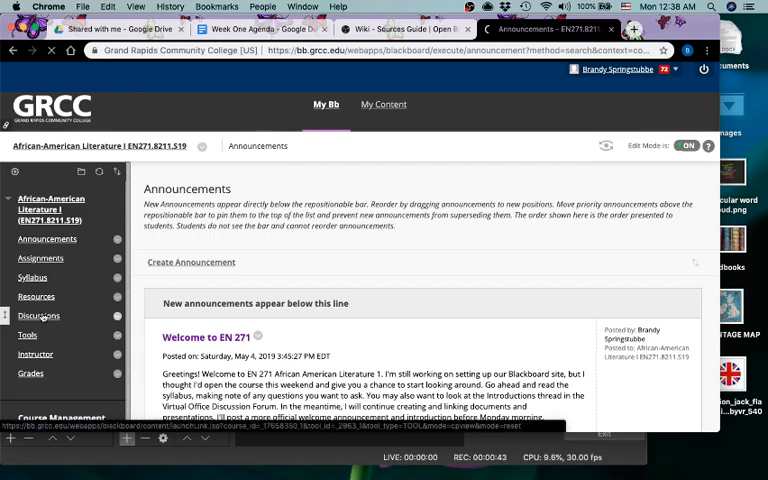
# - Go to Discussions, enter the Virtual Office forum and open 'Questions about the Course'
pyautogui.click(39, 310)
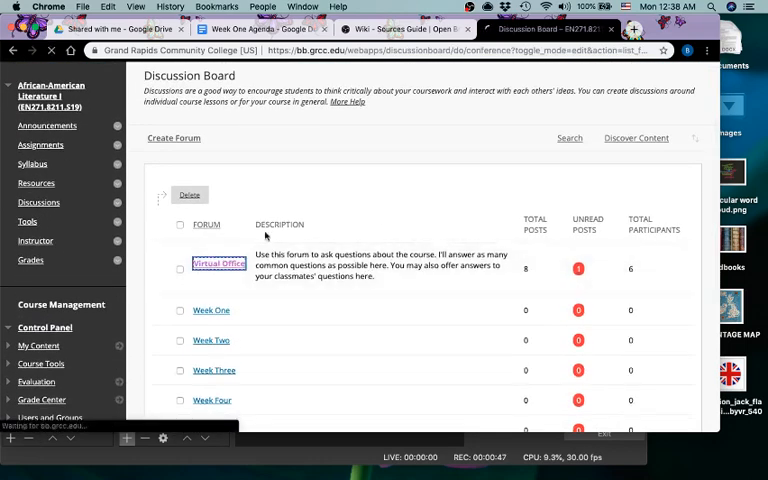
pyautogui.click(217, 263)
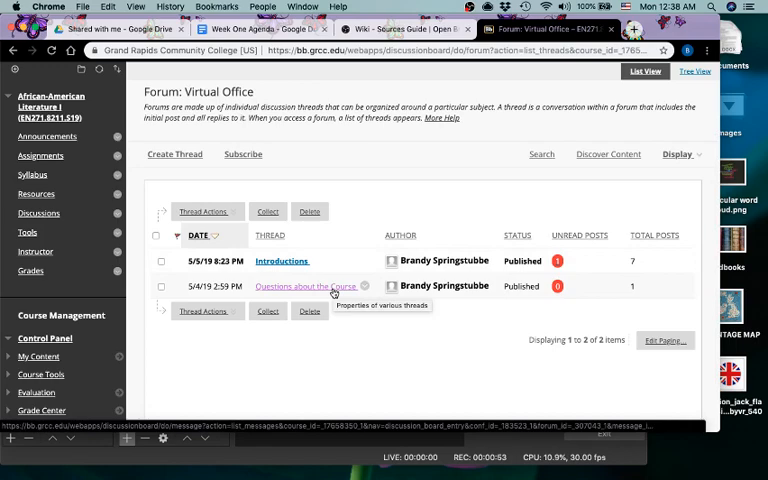
pyautogui.click(305, 286)
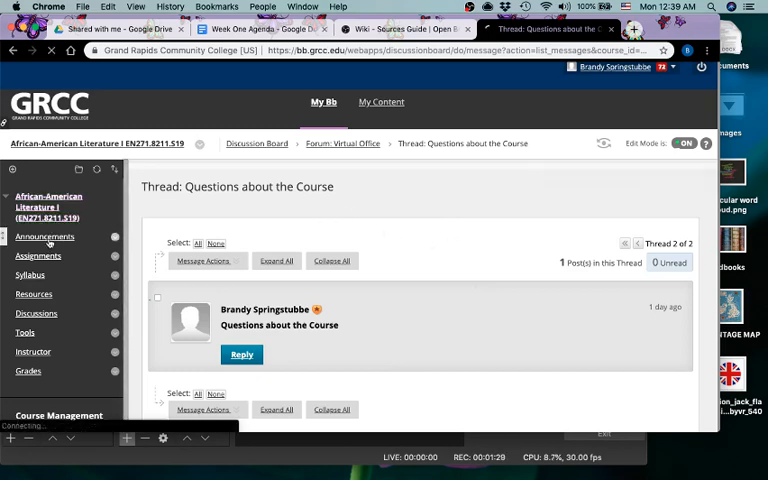
# - Return to the Announcements page showing the Welcome to EN 271 post
pyautogui.click(47, 239)
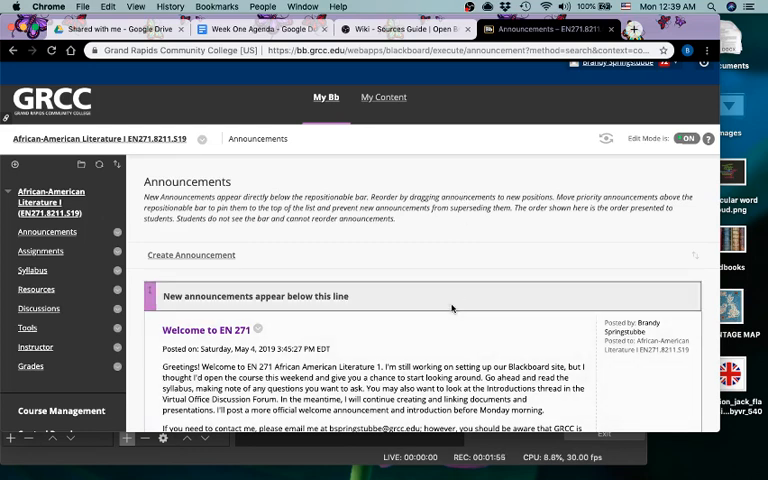
pyautogui.moveTo(380, 317)
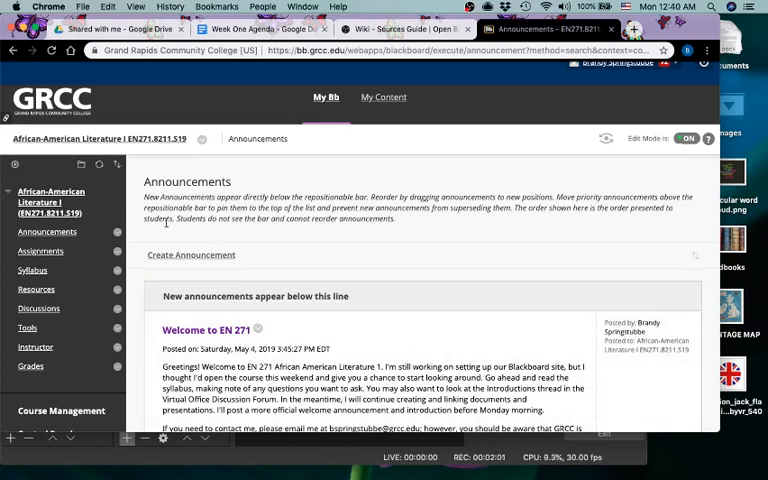
pyautogui.moveTo(120, 262)
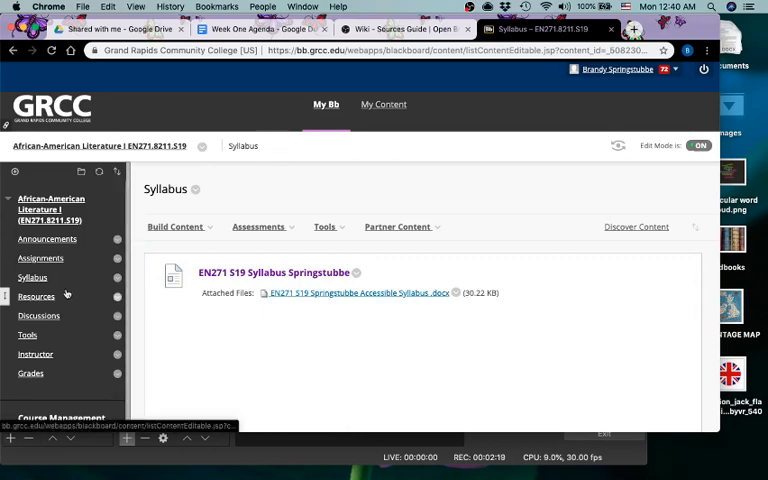
pyautogui.moveTo(319, 191)
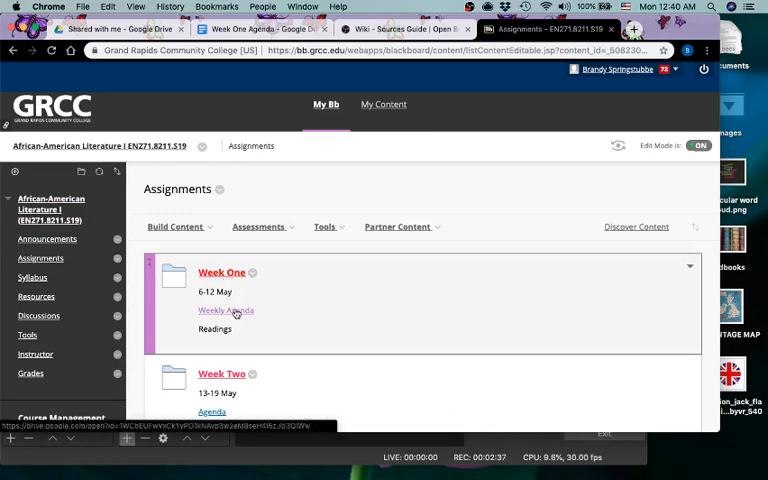
# - Open Assignments and view the Week One folder's agenda, Spirituals and Work Songs items
pyautogui.click(259, 227)
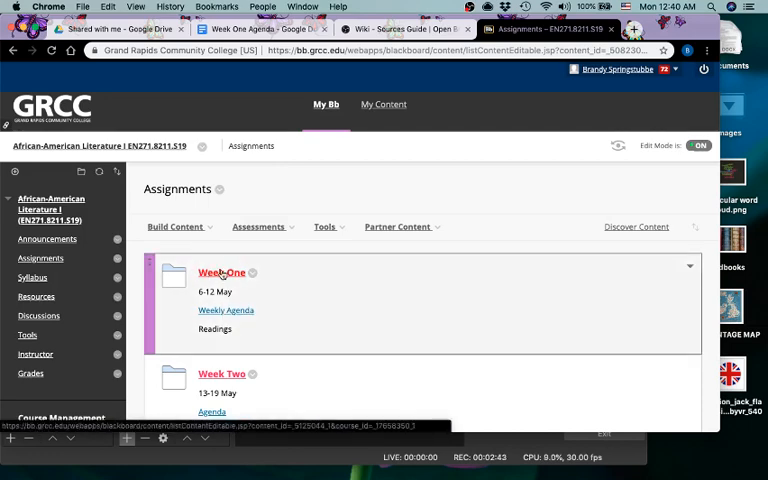
pyautogui.click(221, 273)
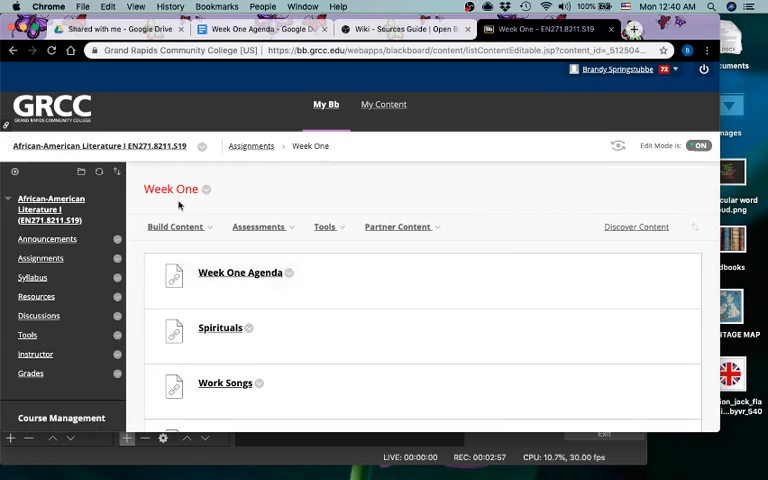
pyautogui.moveTo(250, 146)
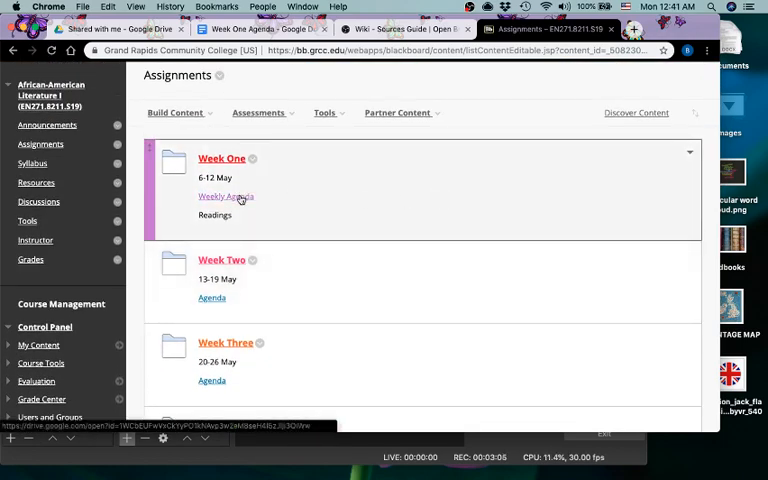
# - Open the Week One Agenda Google Doc and scroll through its deadlines table
pyautogui.click(225, 196)
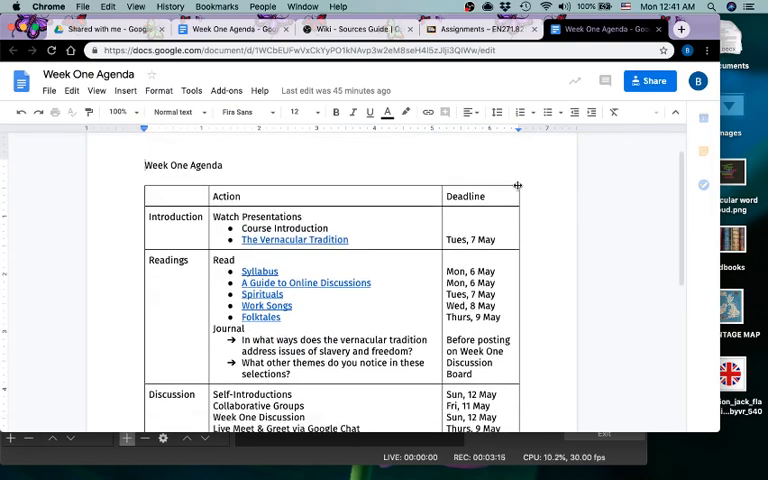
pyautogui.scroll(-3)
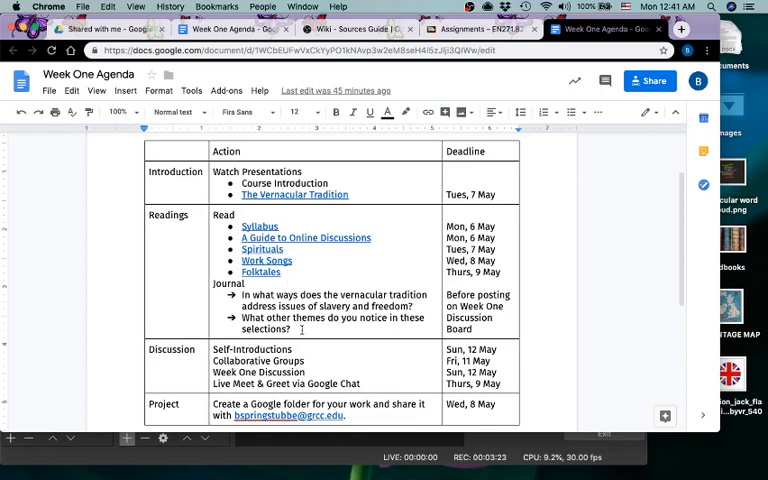
pyautogui.scroll(-3)
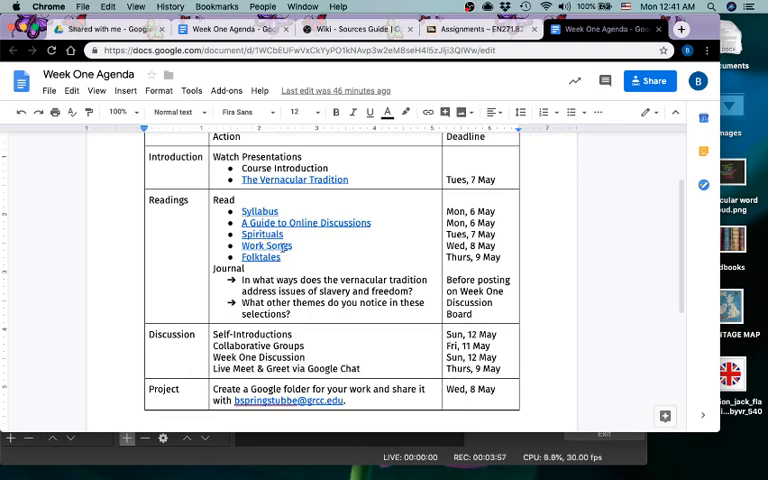
pyautogui.moveTo(320, 249)
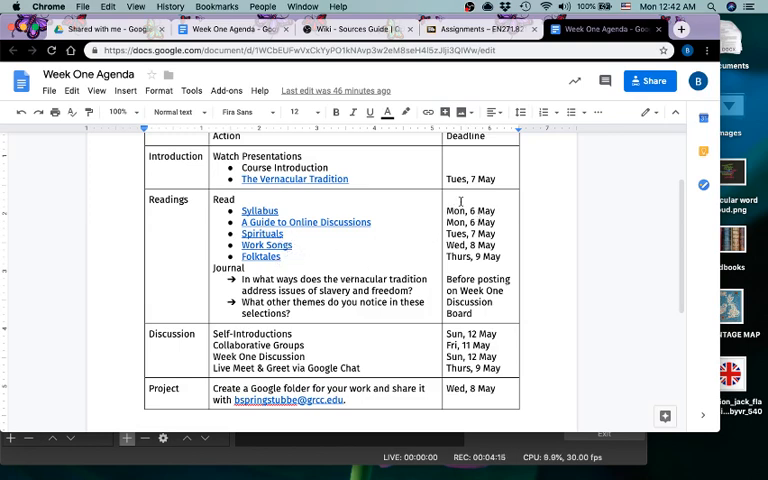
pyautogui.scroll(3)
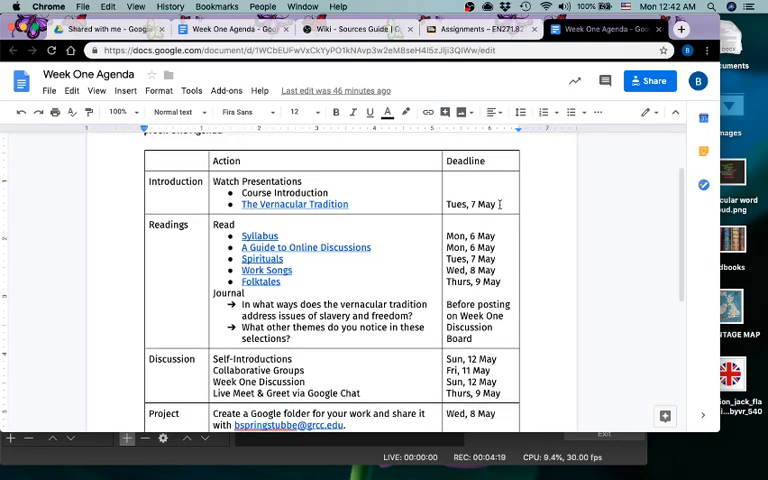
pyautogui.moveTo(527, 210)
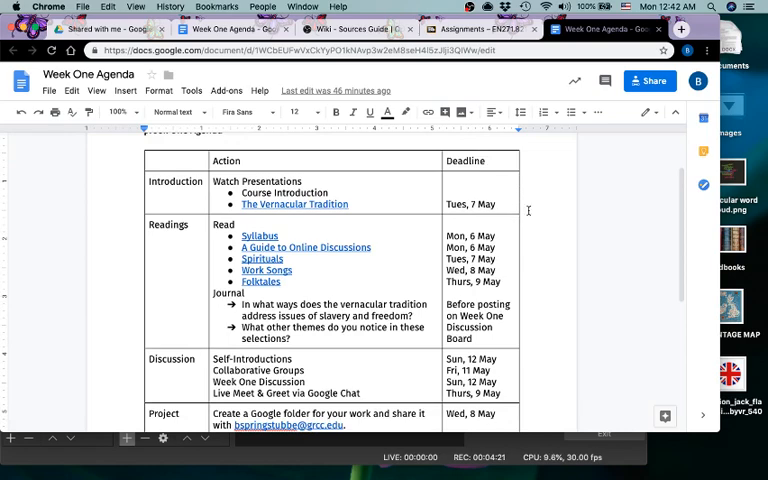
pyautogui.scroll(-3)
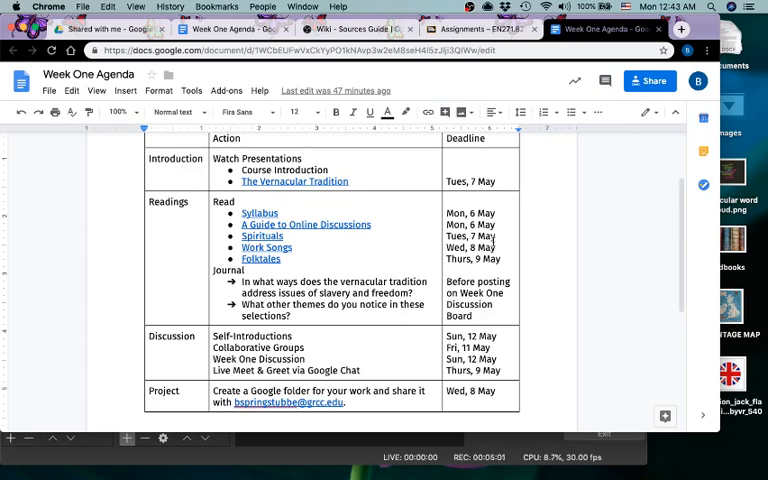
pyautogui.scroll(-3)
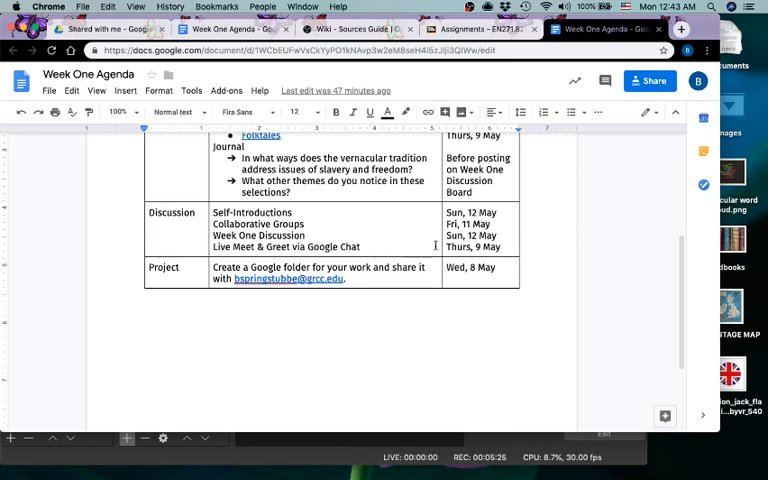
pyautogui.moveTo(497, 236)
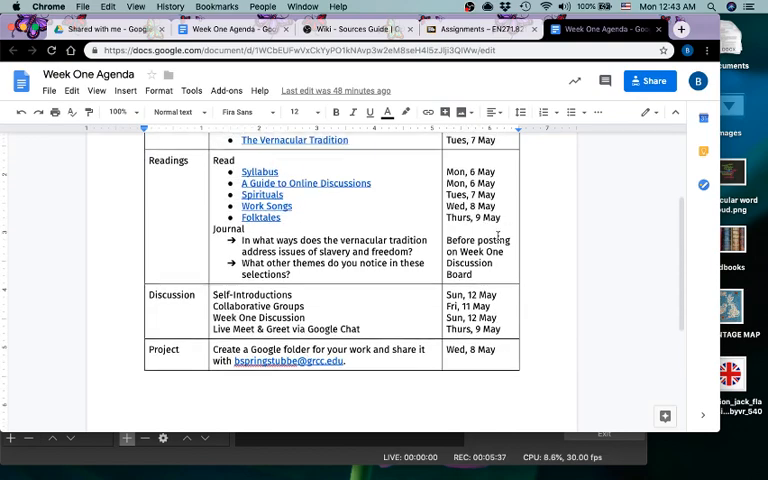
pyautogui.scroll(3)
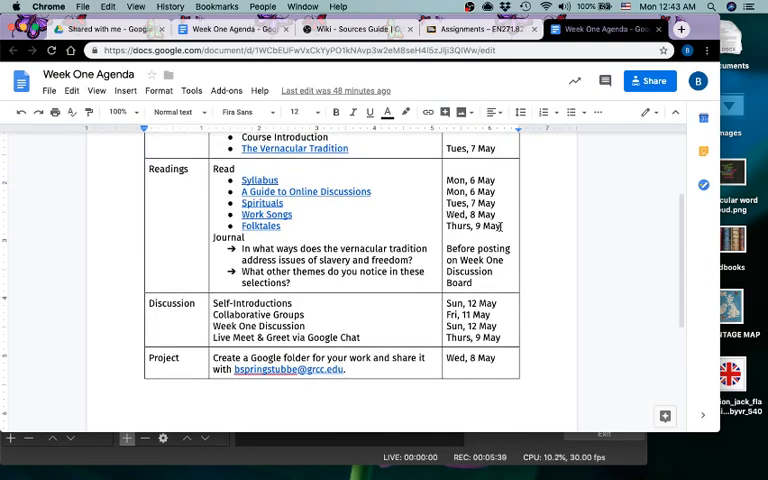
pyautogui.scroll(-3)
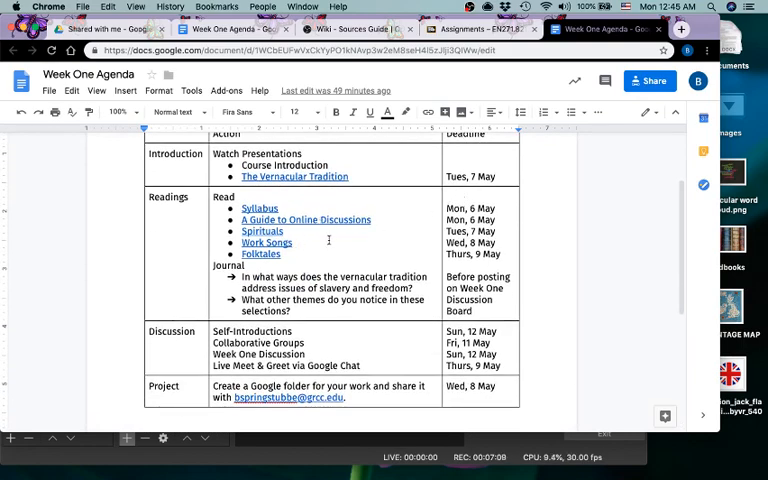
pyautogui.moveTo(331, 247)
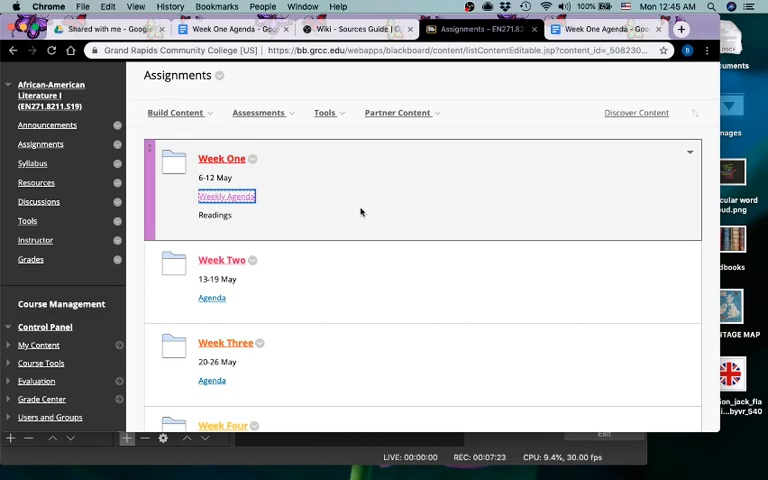
pyautogui.moveTo(383, 209)
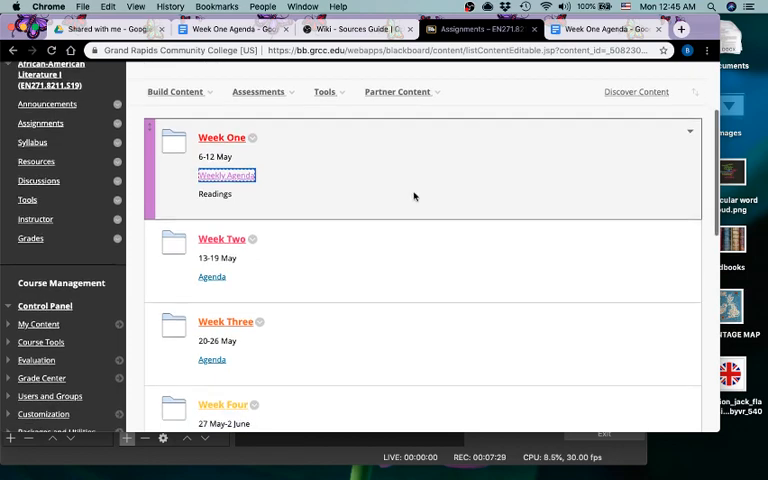
# - Scroll through the weekly assignment folders and their agendas
pyautogui.scroll(-3)
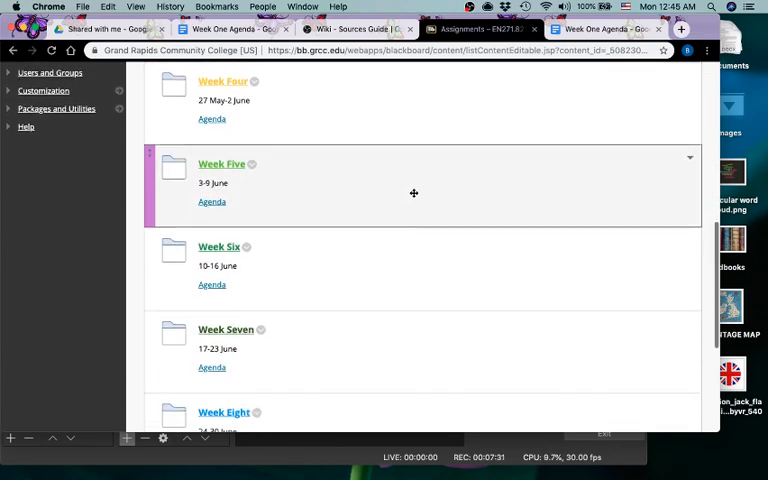
pyautogui.scroll(-3)
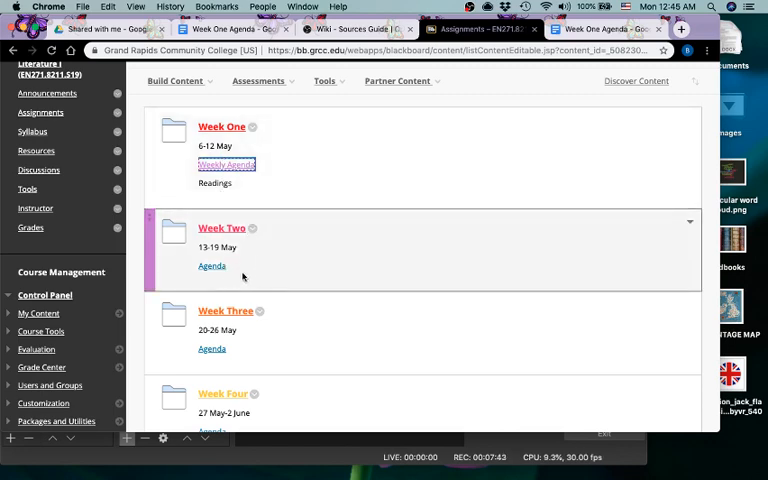
pyautogui.scroll(-3)
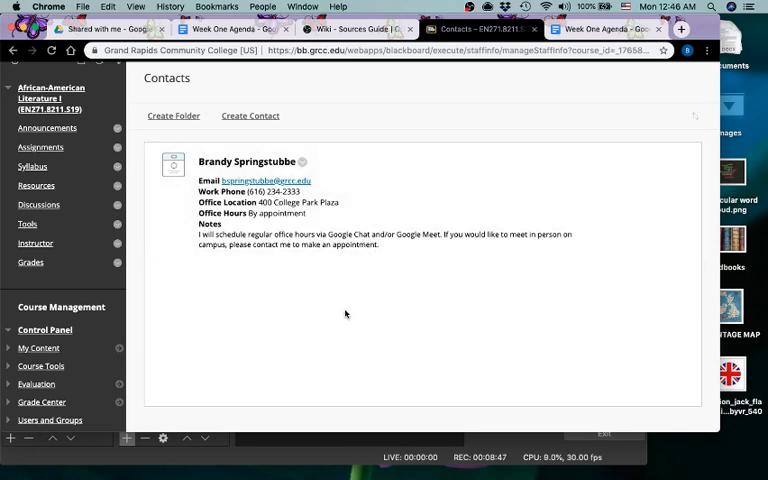
pyautogui.moveTo(63, 230)
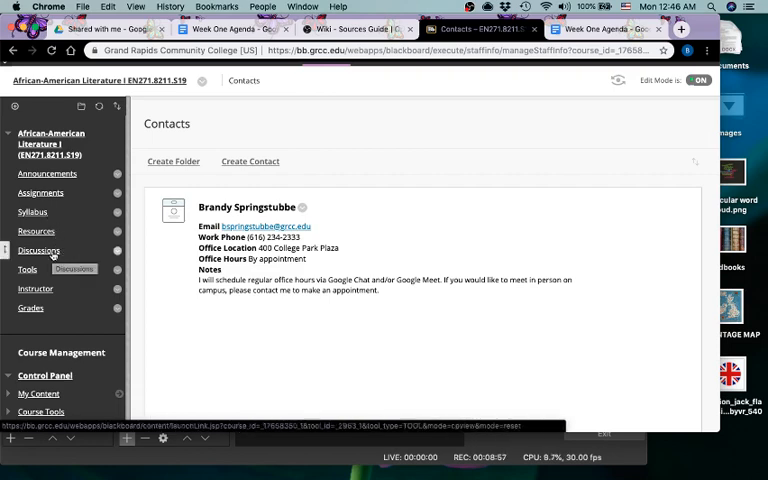
# - Open Discussions and scroll the forum list from Virtual Office to Week Ten
pyautogui.click(39, 250)
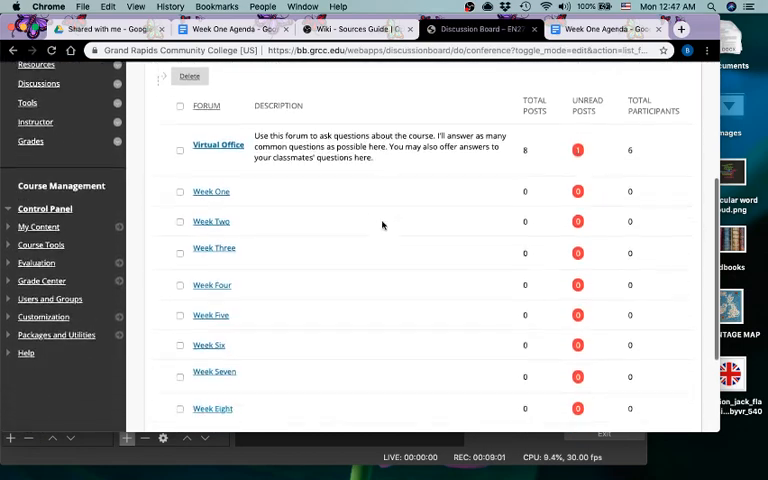
pyautogui.scroll(-3)
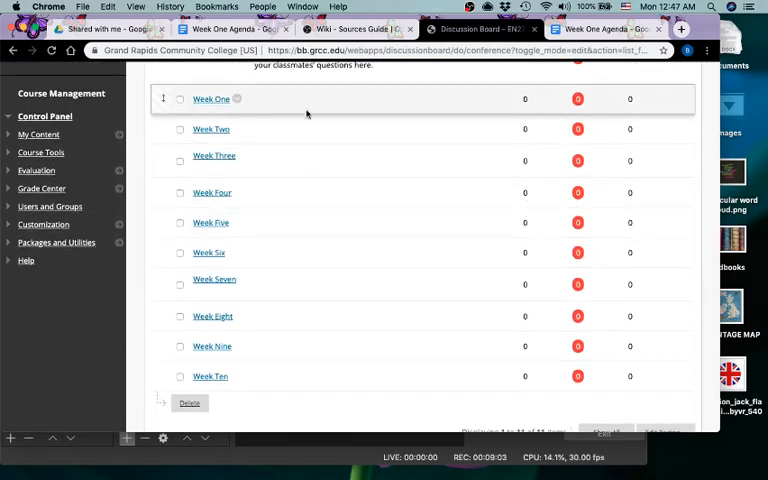
pyautogui.scroll(-3)
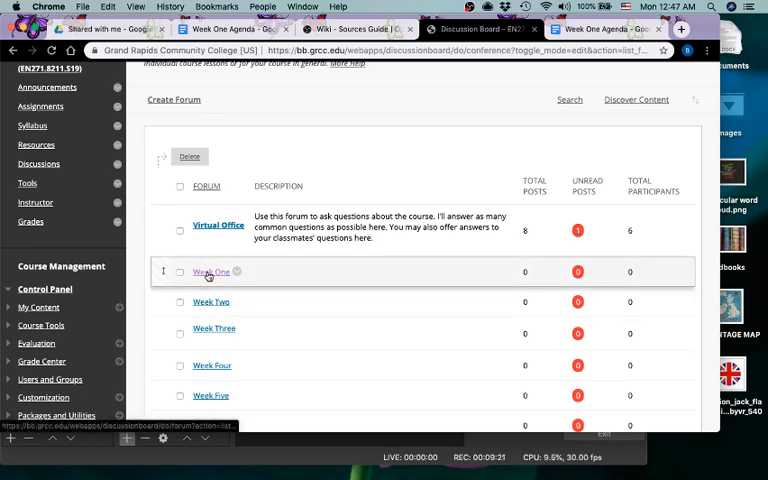
pyautogui.moveTo(211, 271)
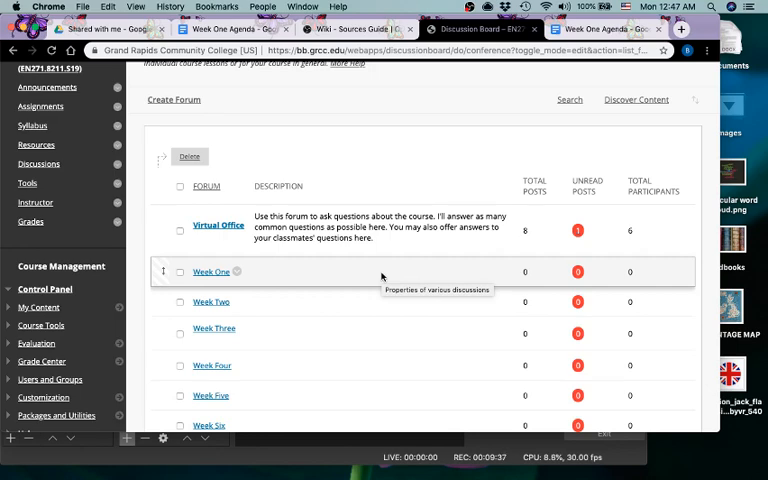
pyautogui.moveTo(400, 147)
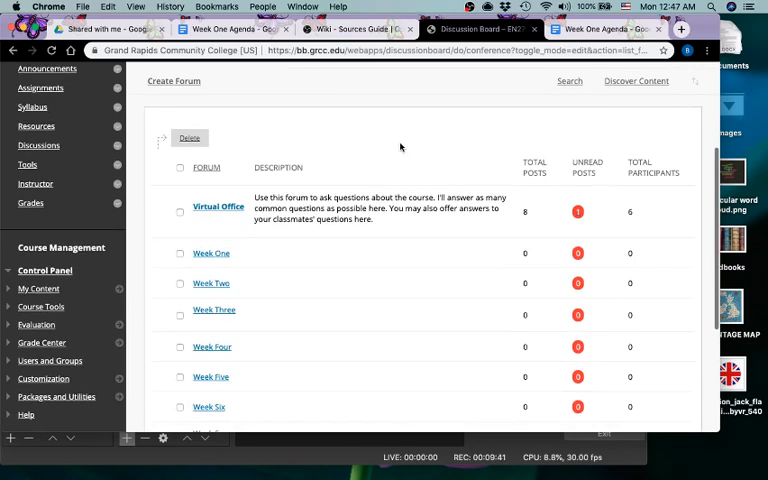
pyautogui.scroll(-3)
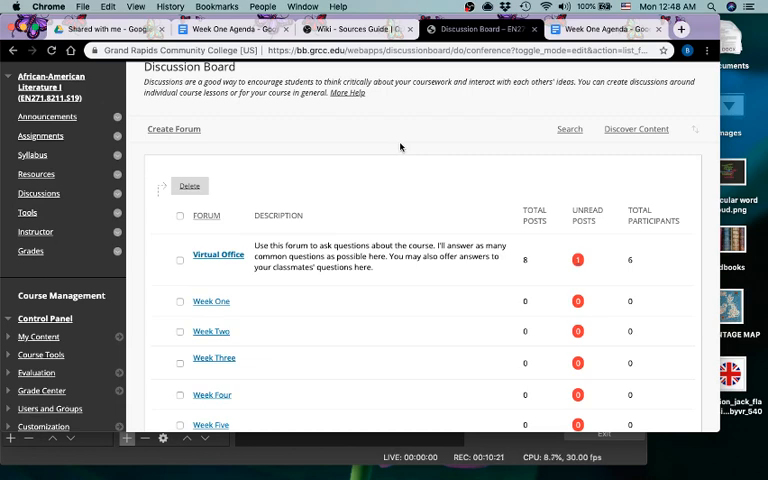
pyautogui.scroll(-3)
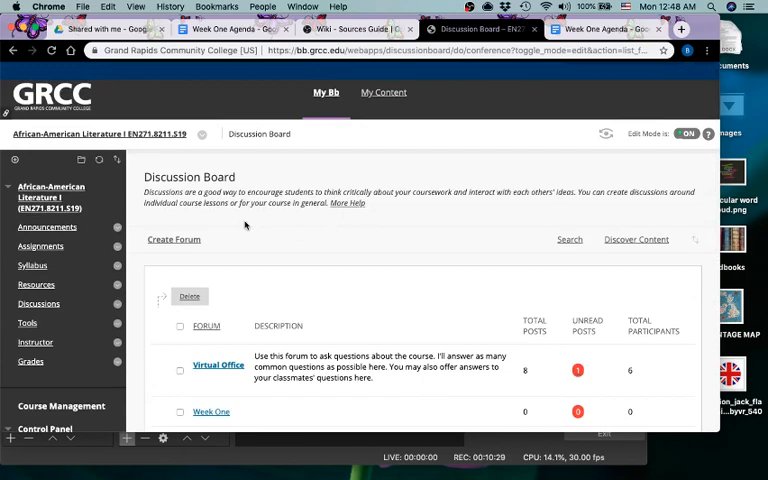
pyautogui.scroll(-3)
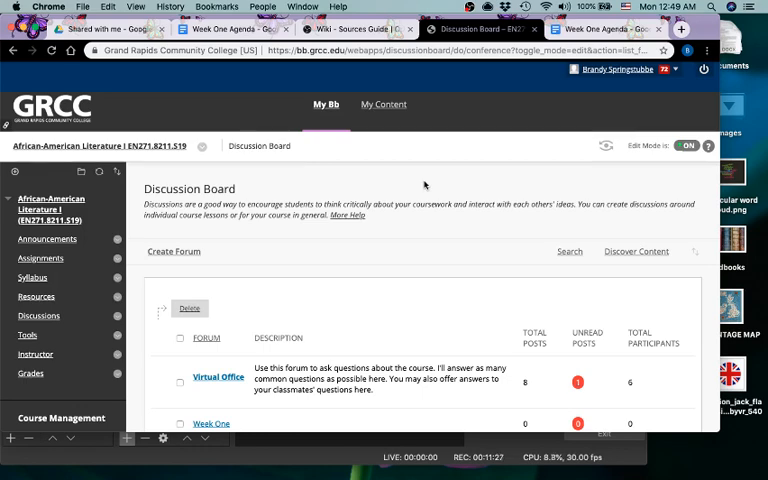
pyautogui.moveTo(510, 167)
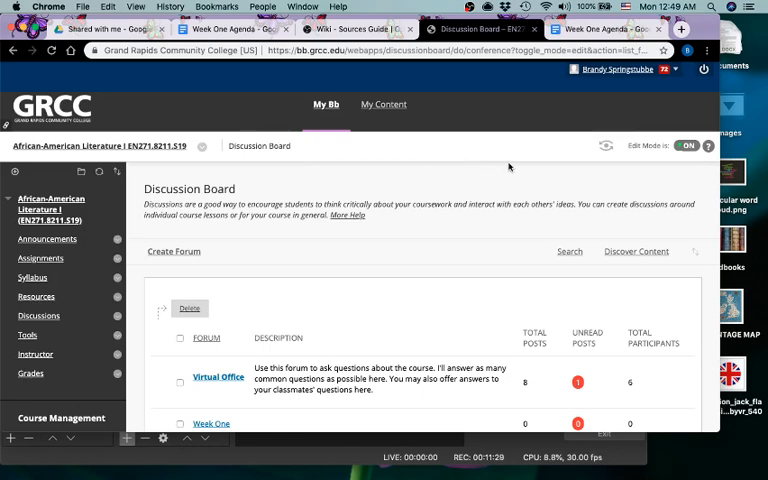